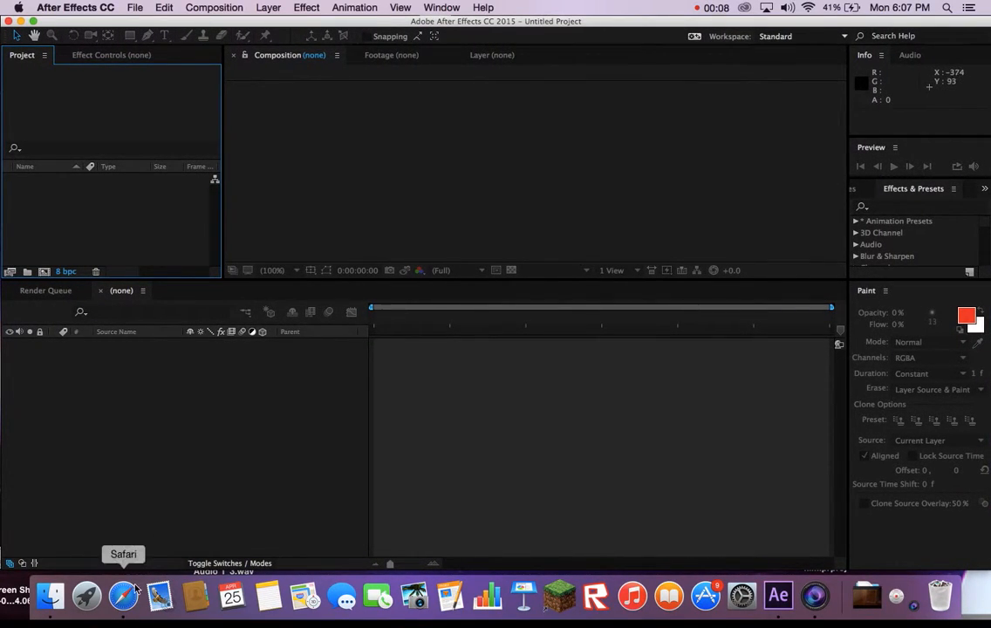
Search Google for 'trump' in Safari and show the image results
left_click(123, 597)
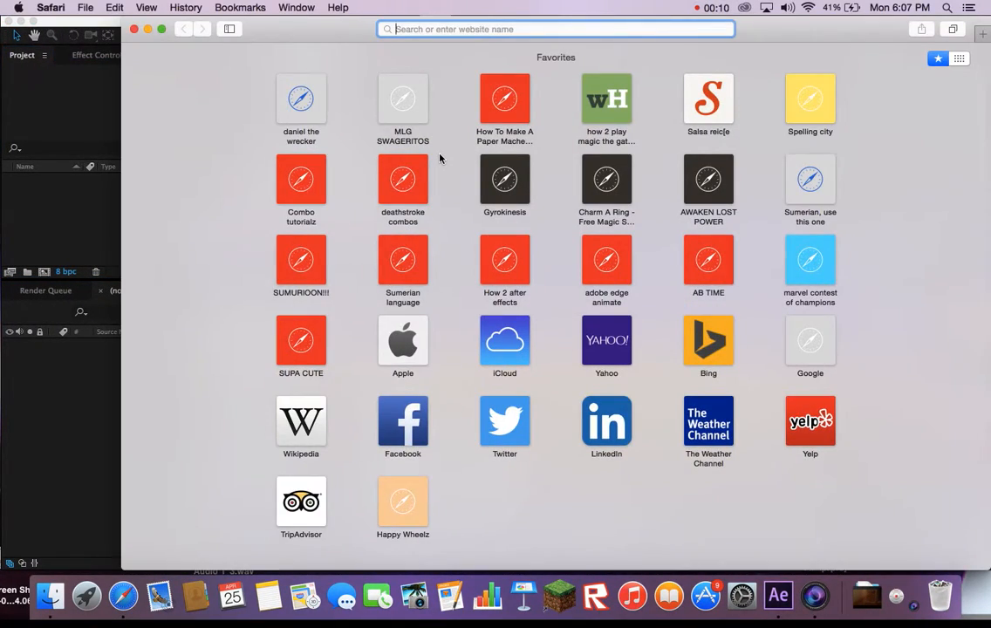
type("trump")
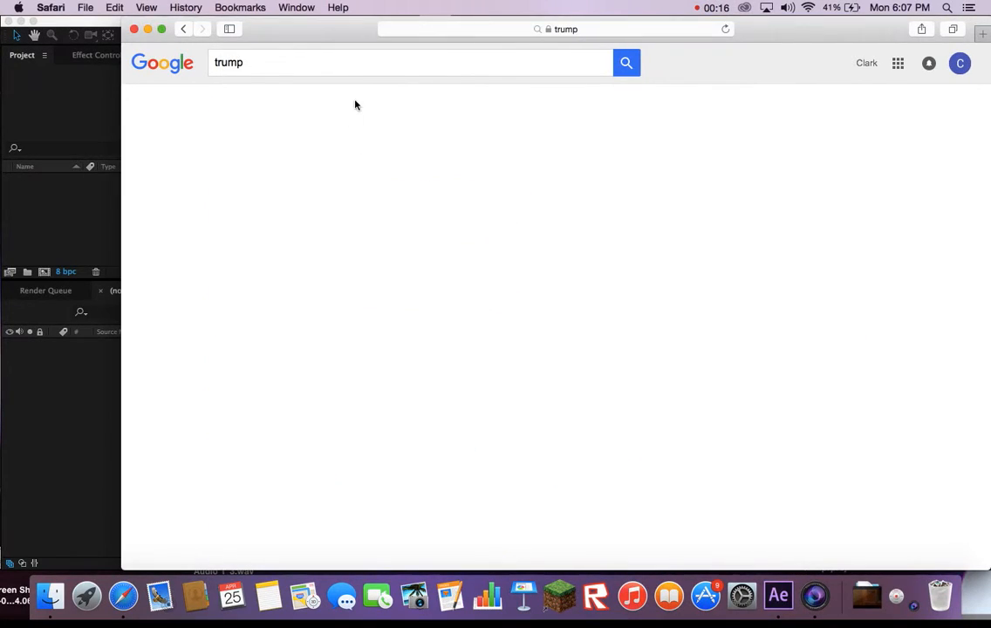
left_click(355, 103)
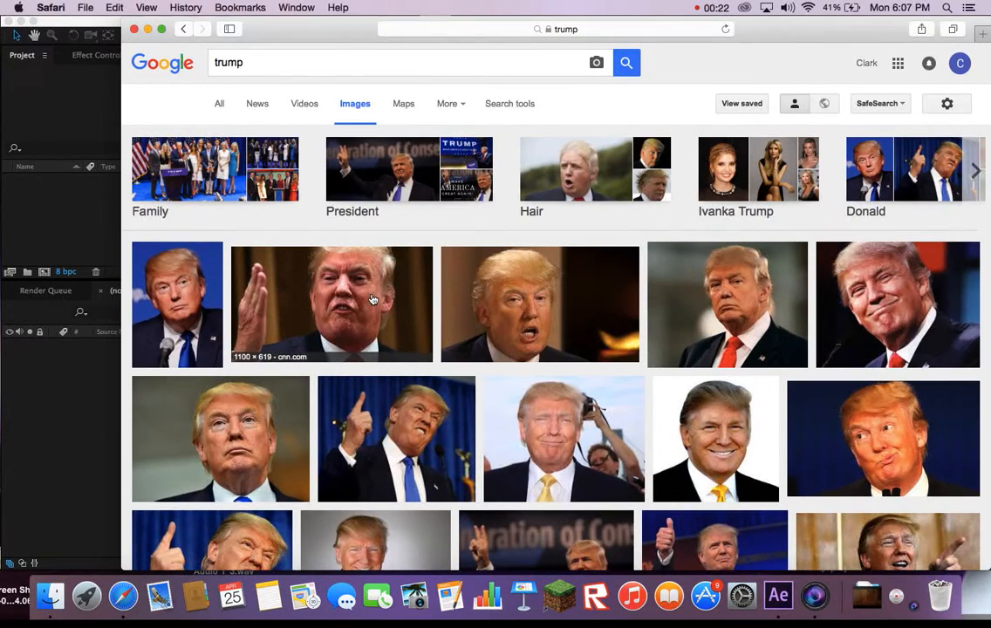
Open the large Trump photo and save it as 'TRUMP IS WUMP'
left_click(332, 303)
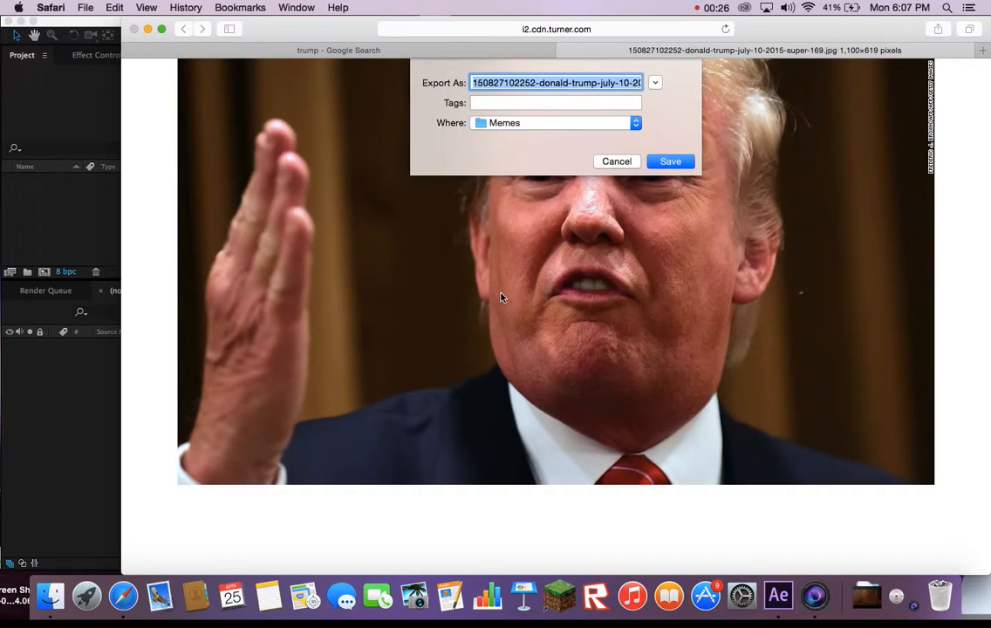
type("TRUMP")
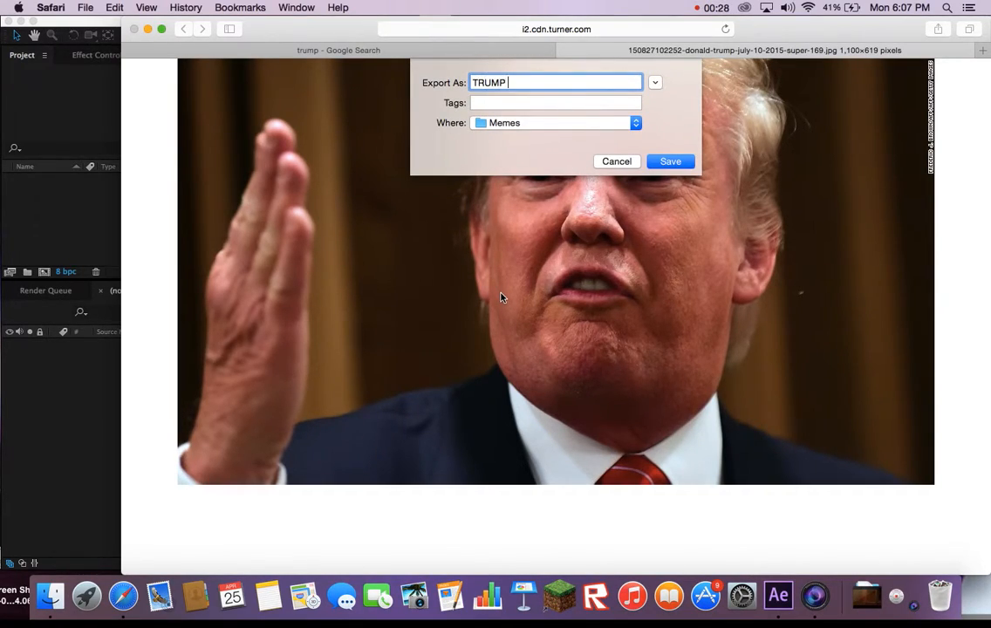
type("IS WUMP")
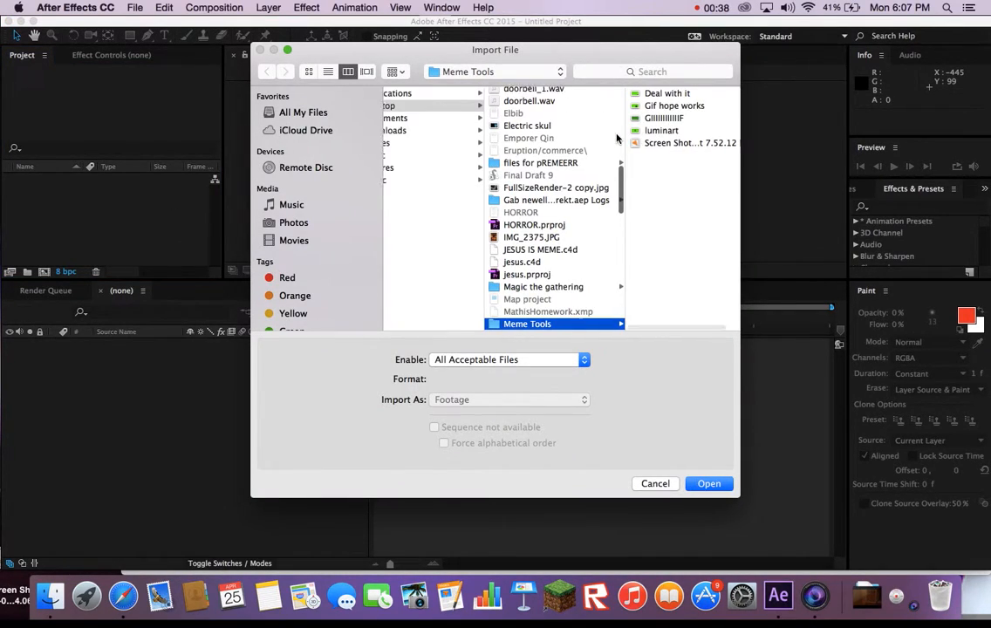
Import TRUMP IS WUMP from Desktop > X-items into After Effects
left_click(418, 105)
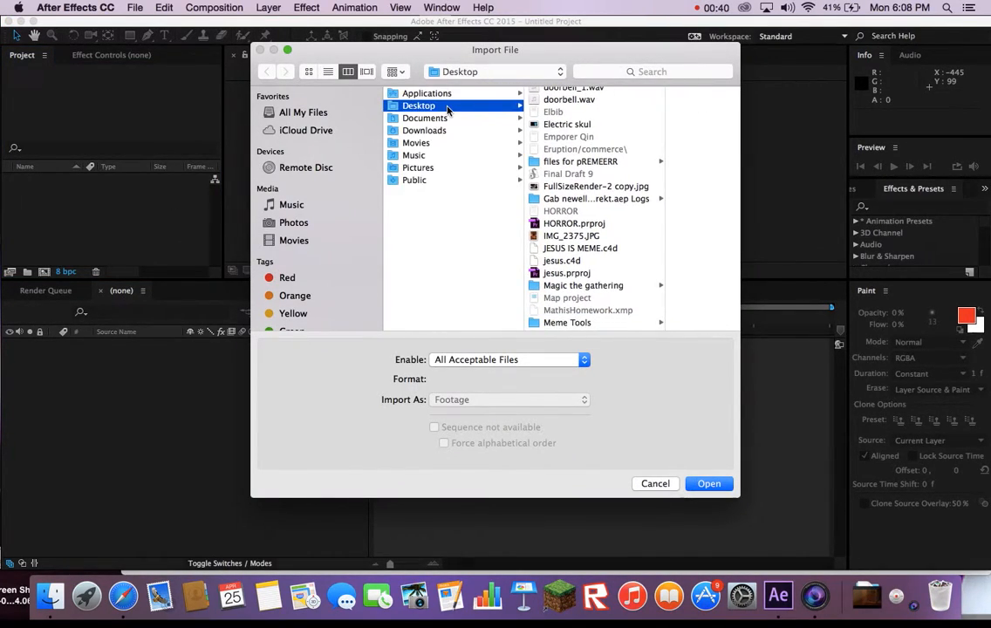
left_click(487, 323)
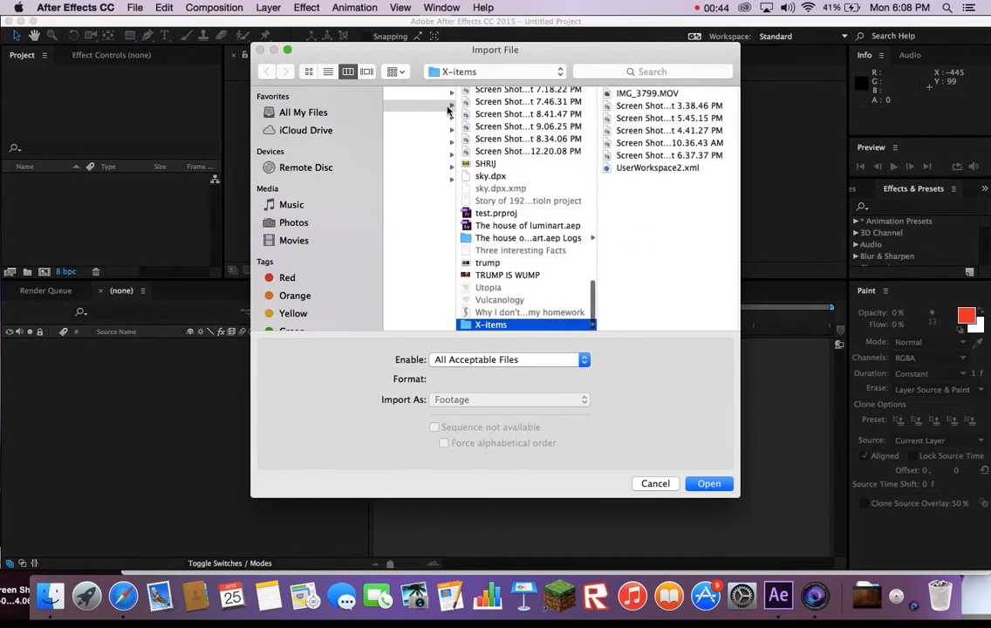
left_click(508, 275)
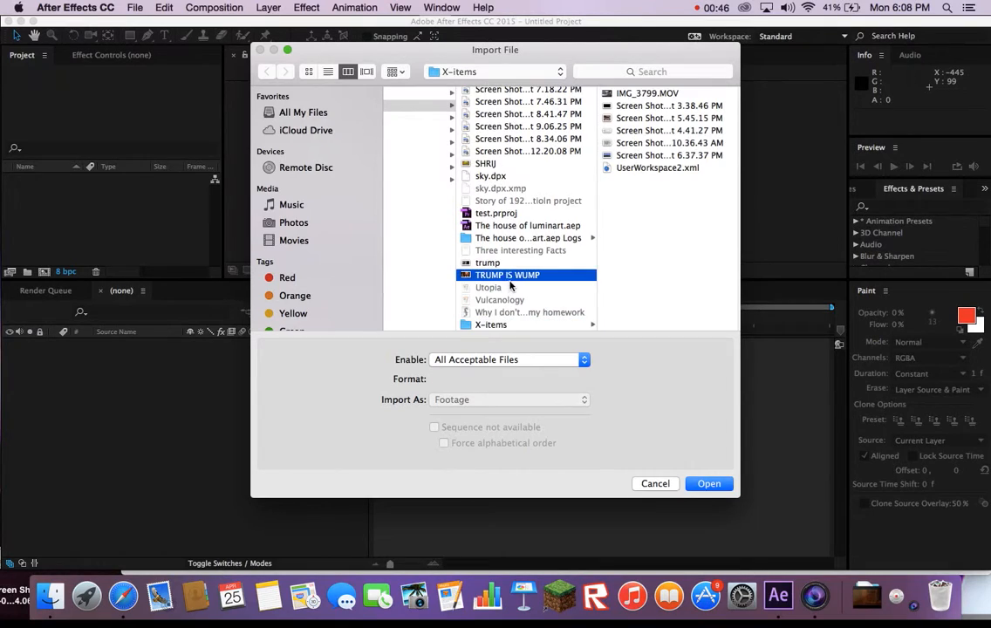
left_click(708, 483)
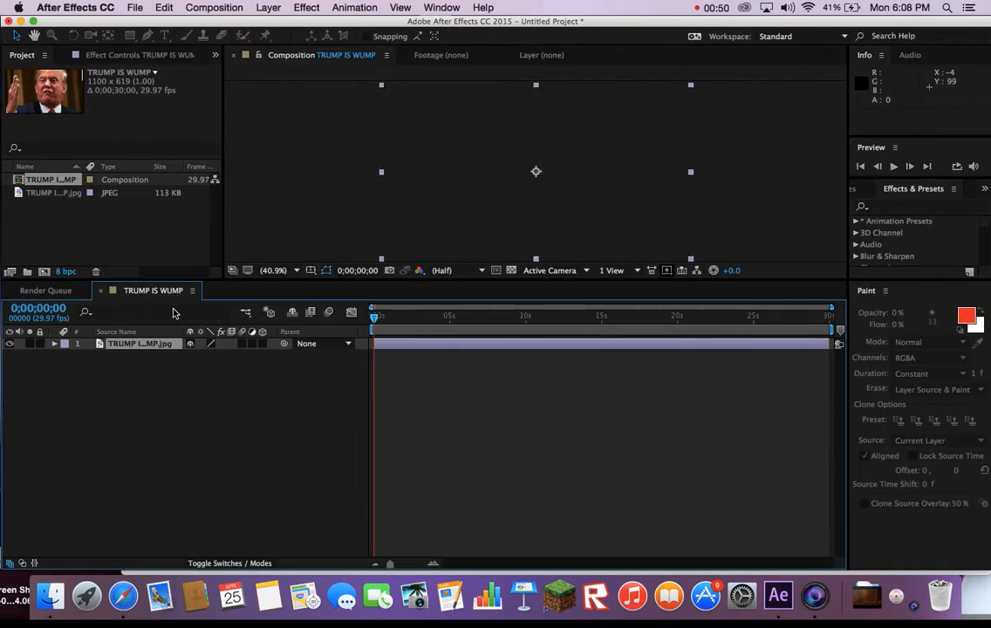
Expand the photo layer and reveal its Transform properties to set a Position keyframe
left_click(377, 315)
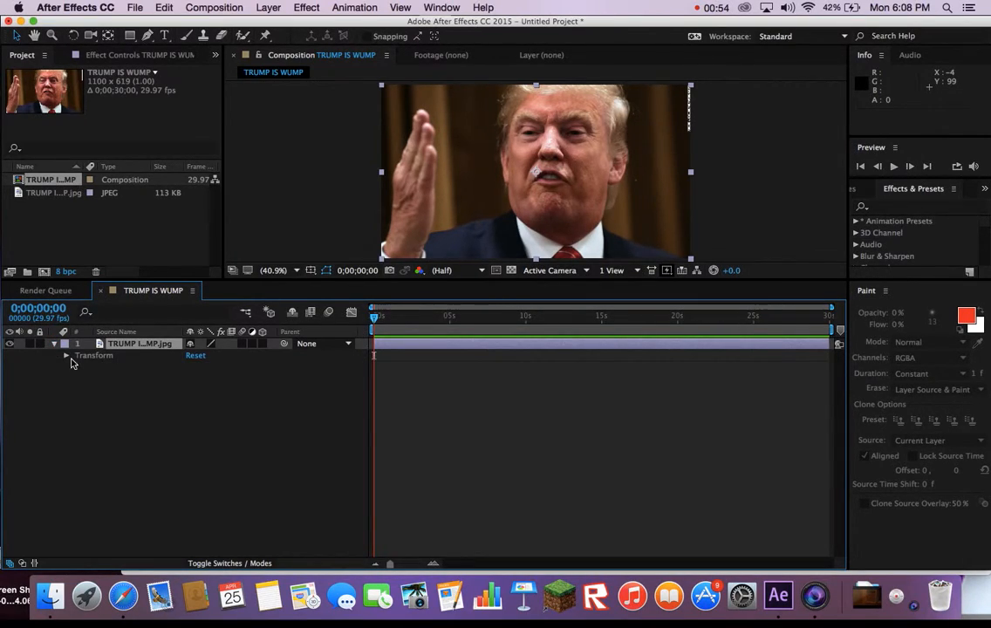
left_click(67, 355)
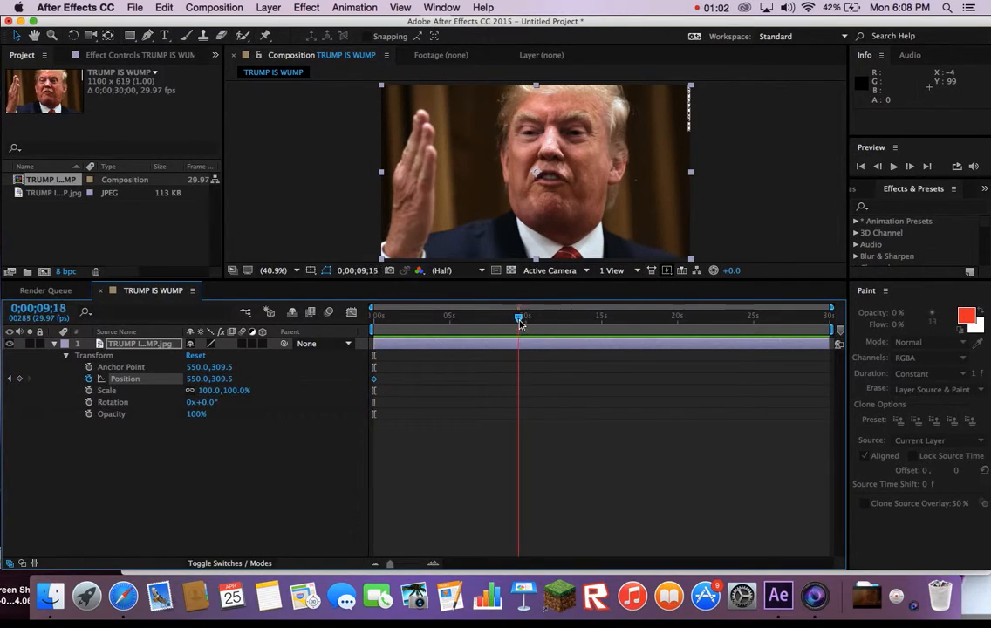
At time 0, scrub Position X to push the photo off-frame
left_click_drag(519, 316, 547, 316)
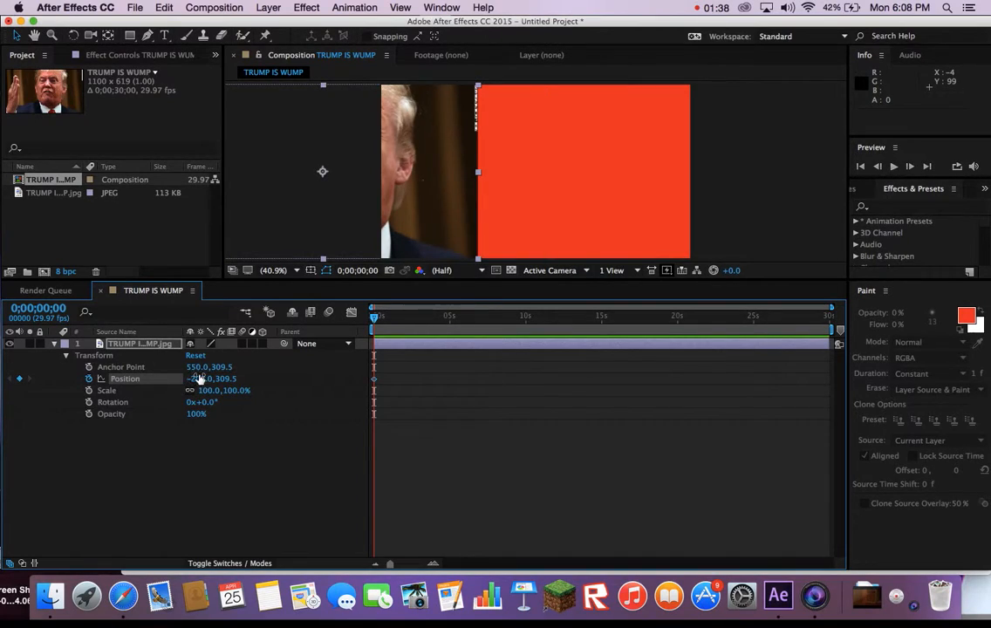
left_click_drag(210, 377, 234, 378)
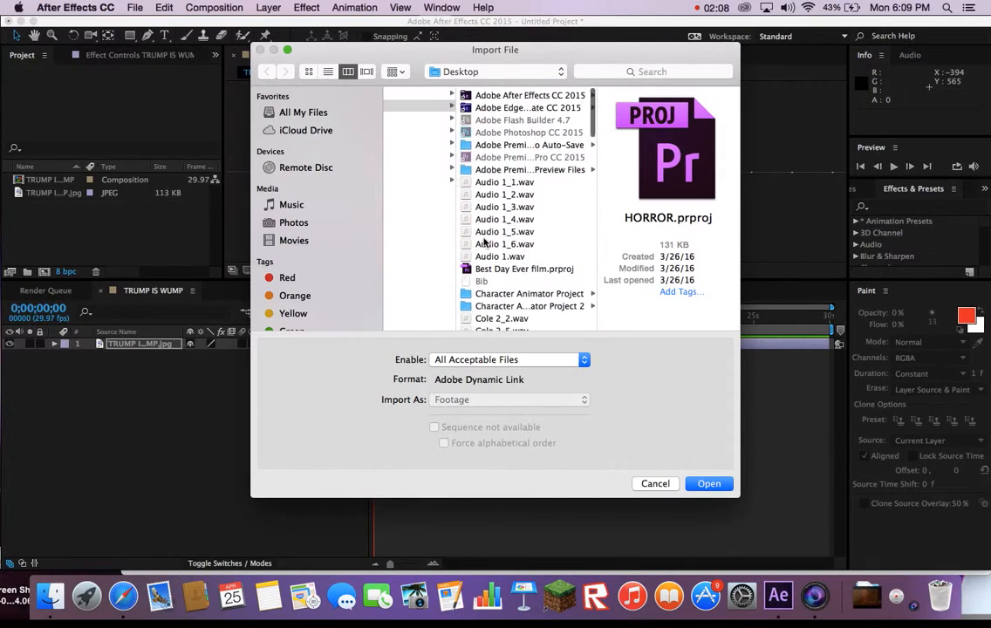
Import 'Gif hope works' from the Meme Tools folder
left_click(423, 118)
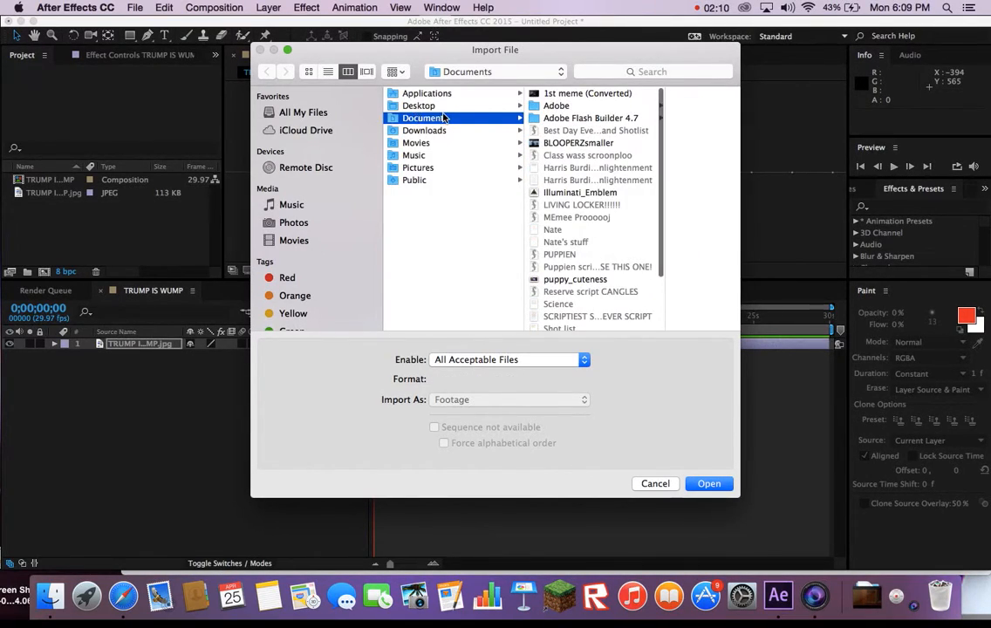
left_click(418, 106)
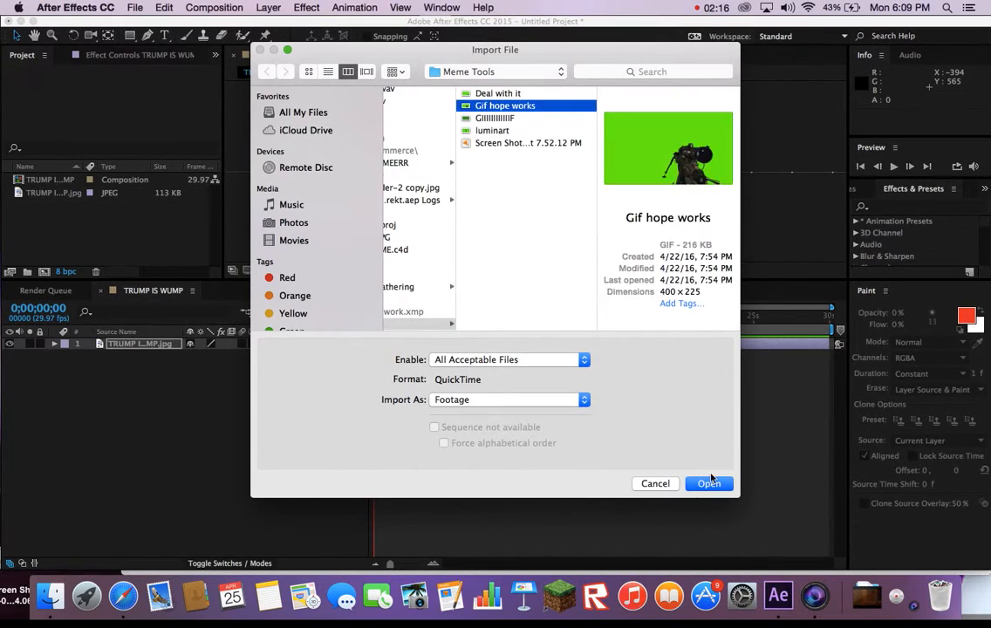
left_click(709, 483)
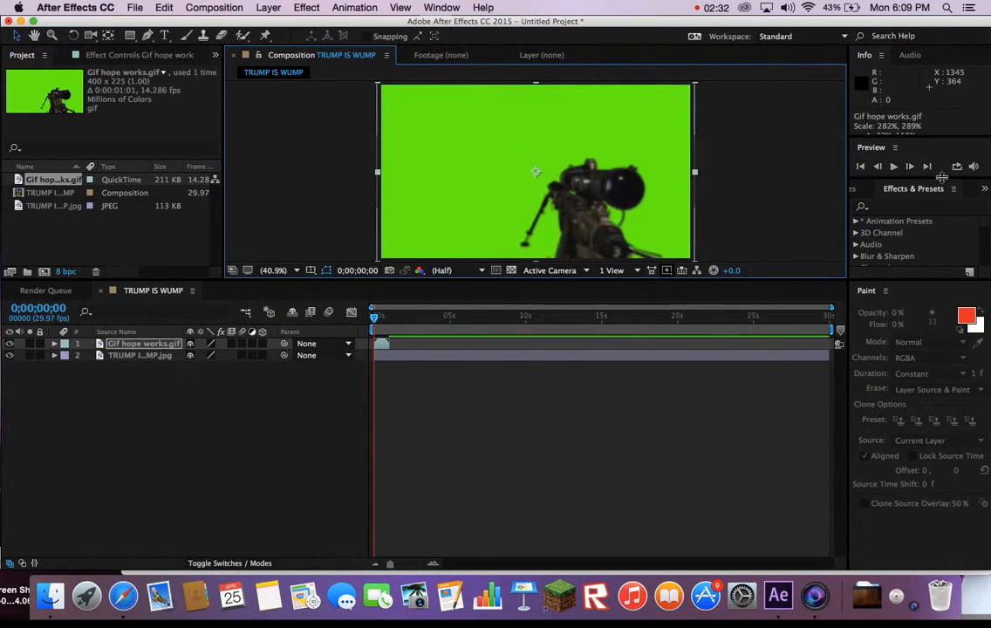
Search Effects & Presets for 'key'
type("keylight")
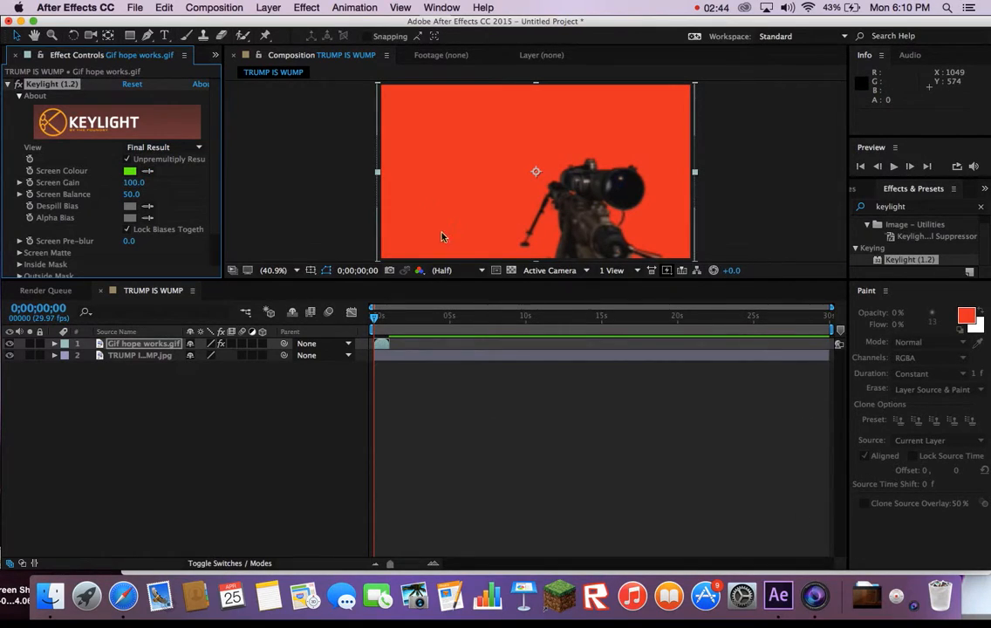
mouse_move(454, 203)
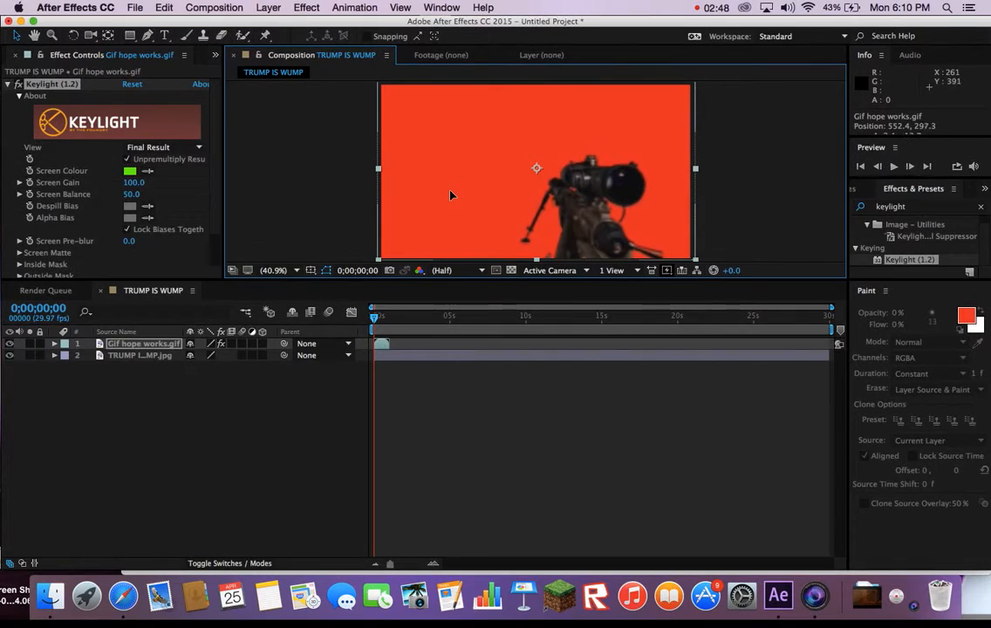
Select the Keylight-keyed gif layer in the viewer
left_click(375, 316)
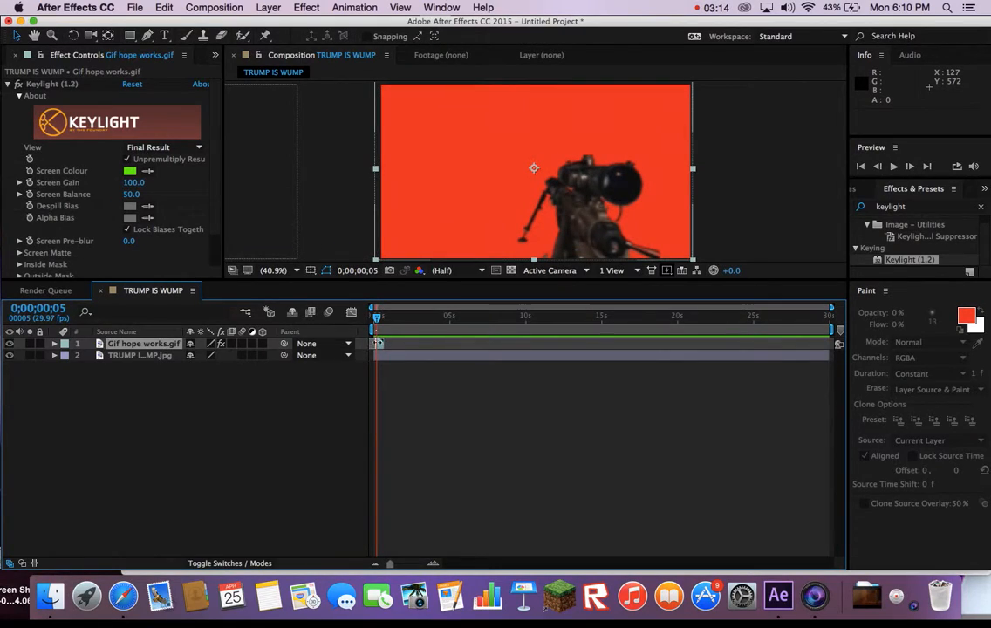
Reveal the gif layer's Transform properties and shift its Position keyframe in time
left_click(54, 343)
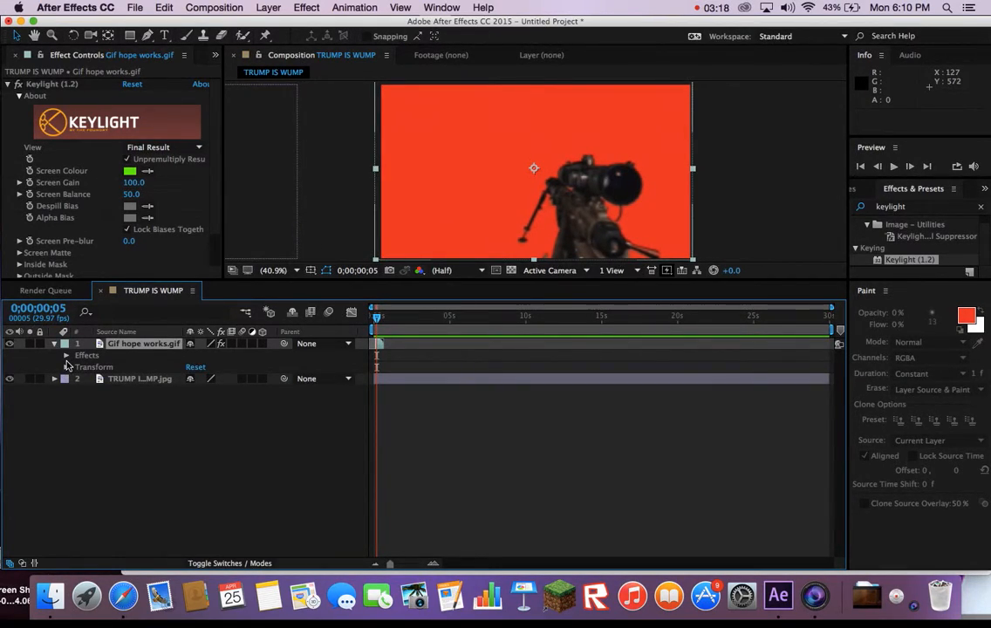
left_click(68, 366)
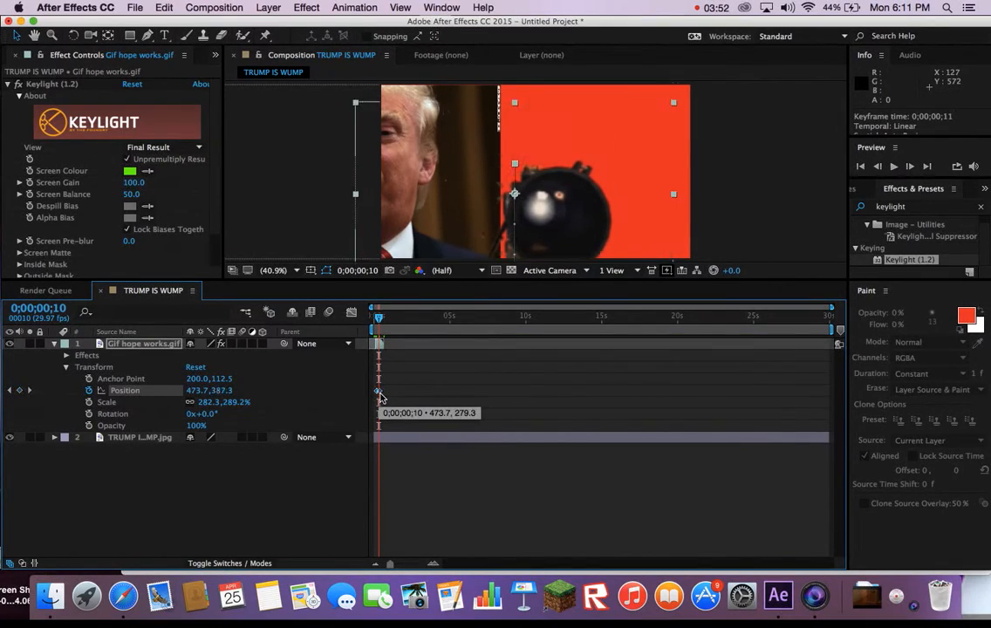
left_click_drag(378, 315, 373, 316)
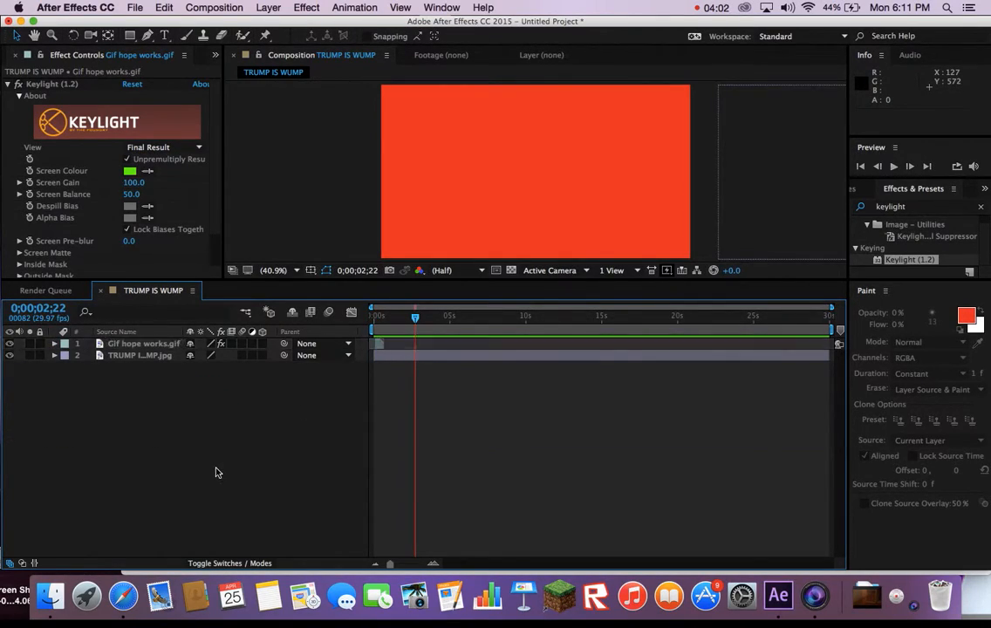
Import the luminart Illuminati image from Meme Tools
left_click(235, 71)
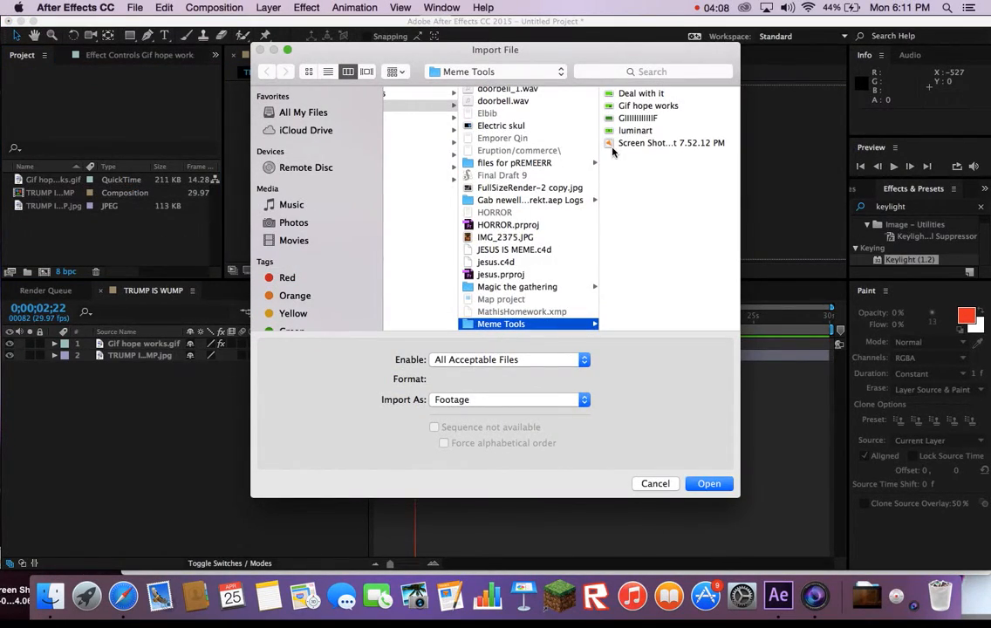
left_click(708, 483)
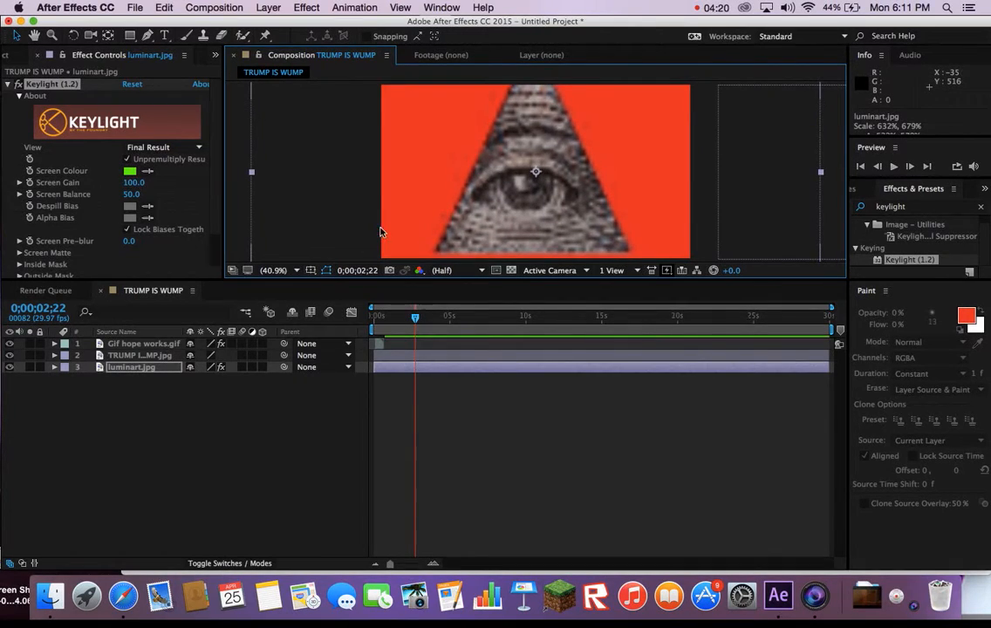
Expand the luminart layer's Transform properties and shorten the work area to about seven seconds
left_click(54, 366)
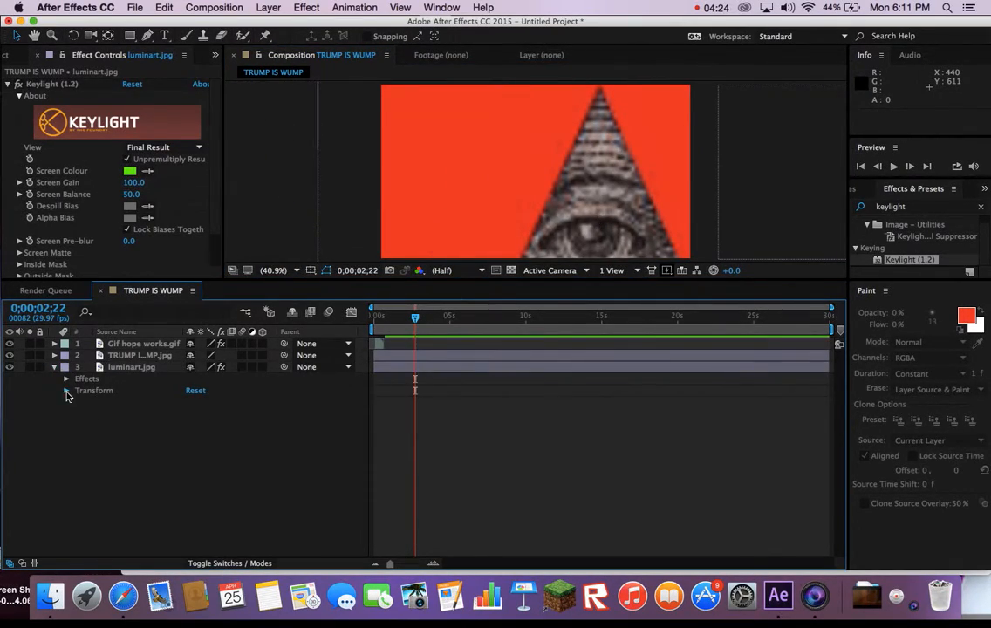
left_click(67, 390)
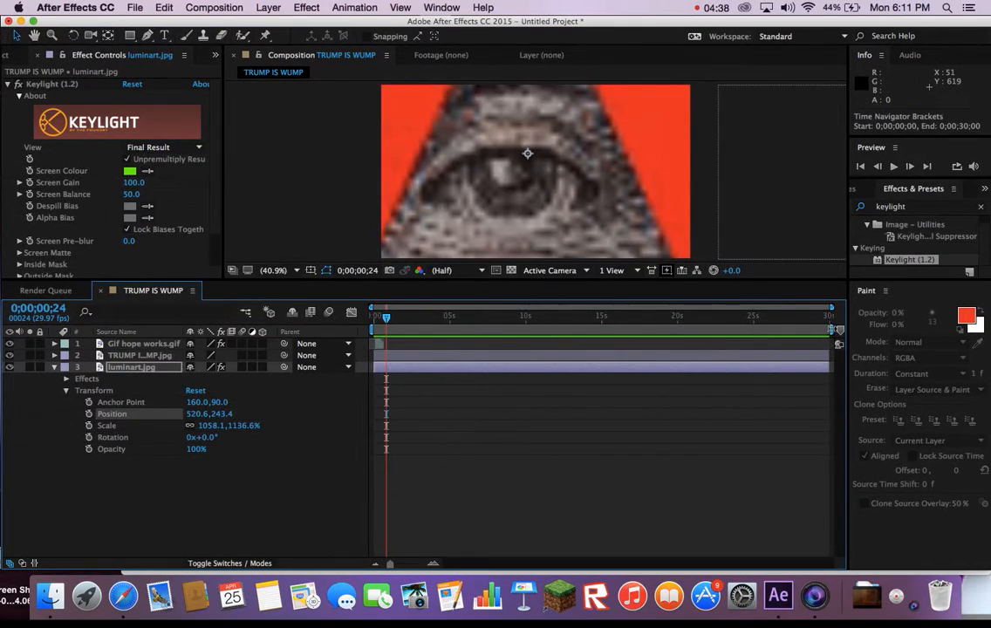
left_click_drag(828, 315, 484, 315)
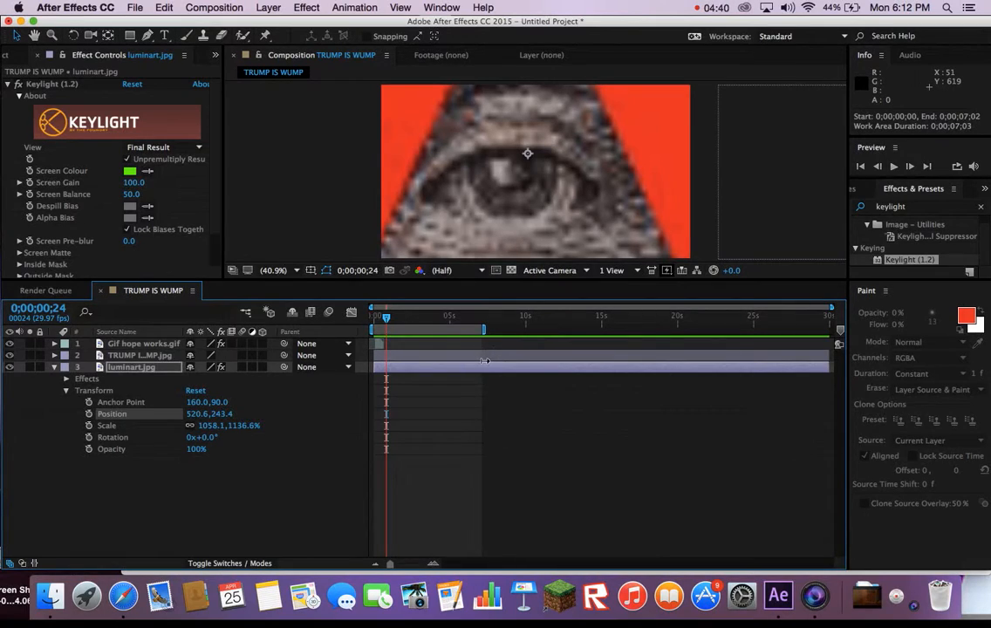